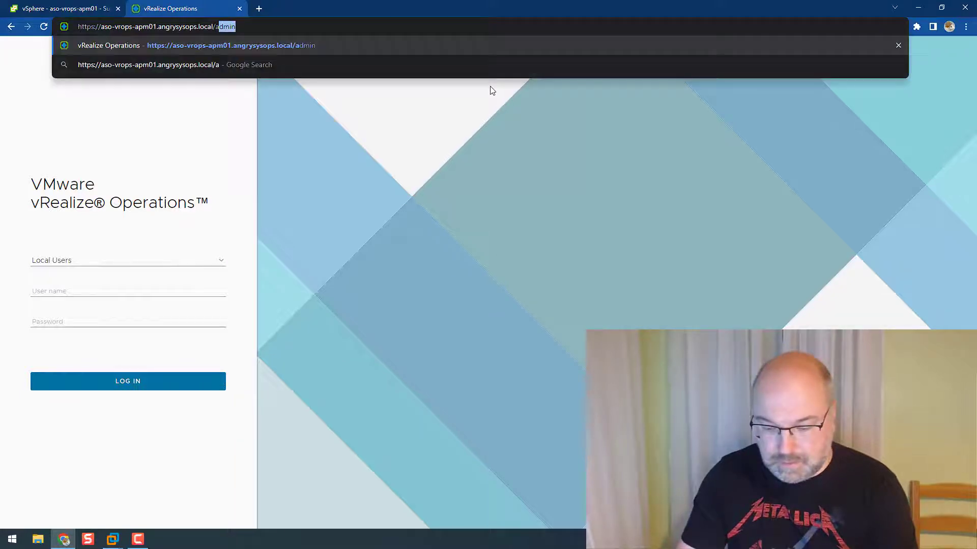
Step: Log in to the admin console with the admin username and password
key(Enter)
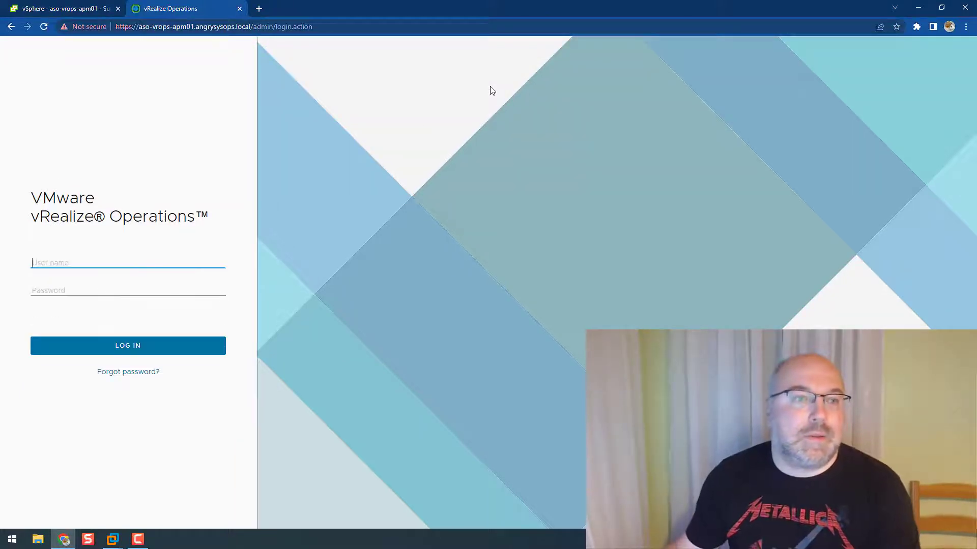
text(admin)
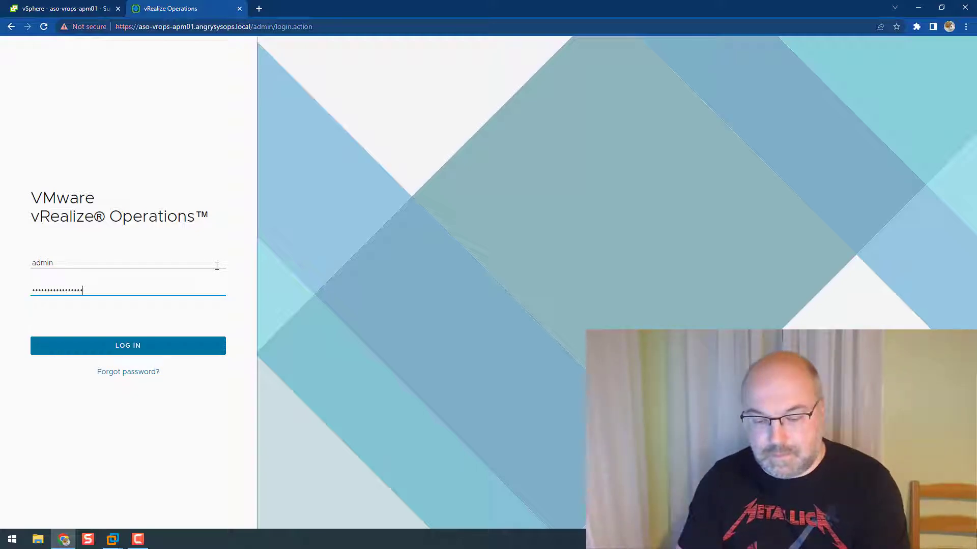
click(127, 346)
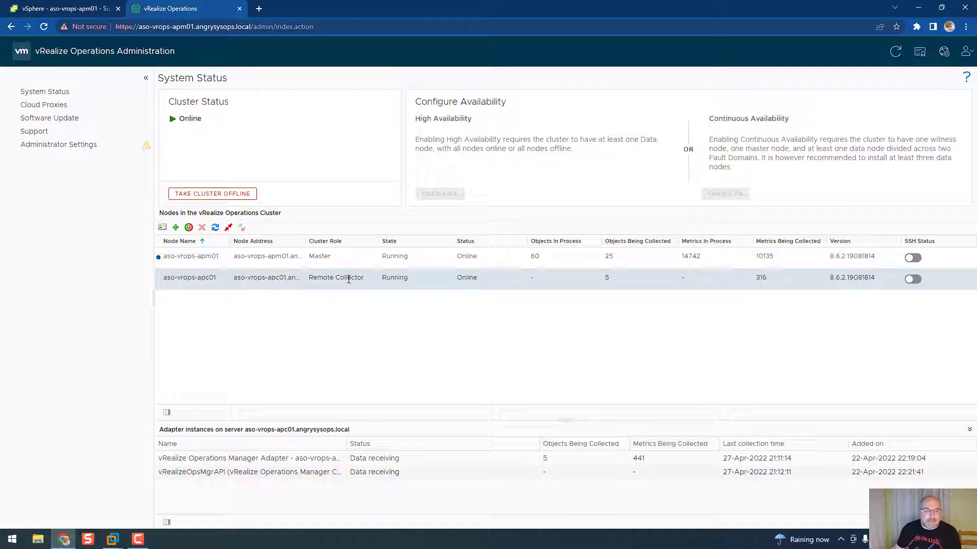
mouse_move(338, 274)
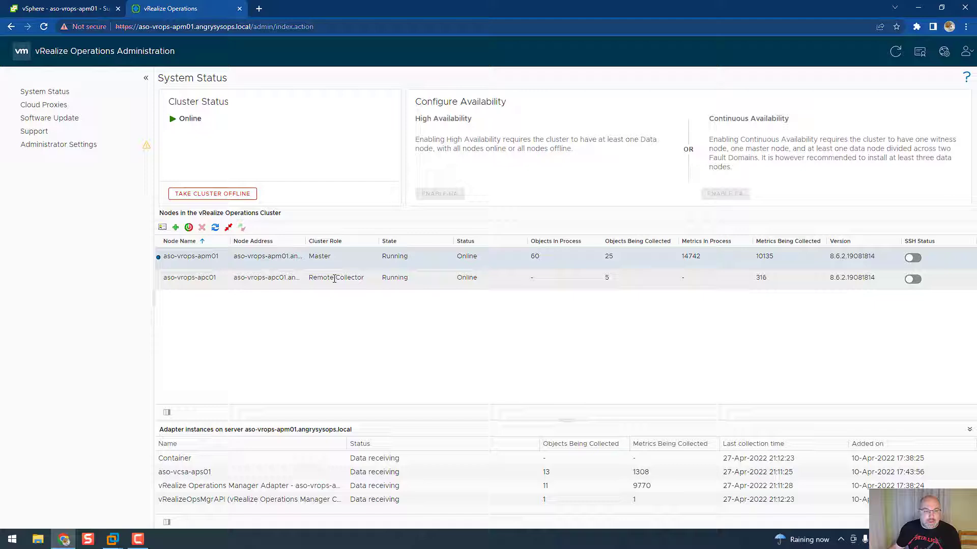
click(329, 276)
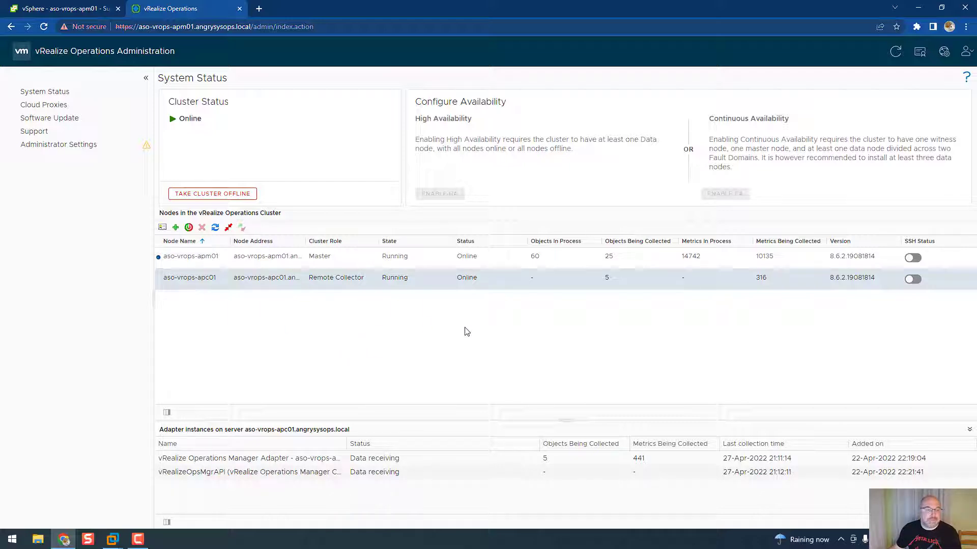
mouse_move(189, 228)
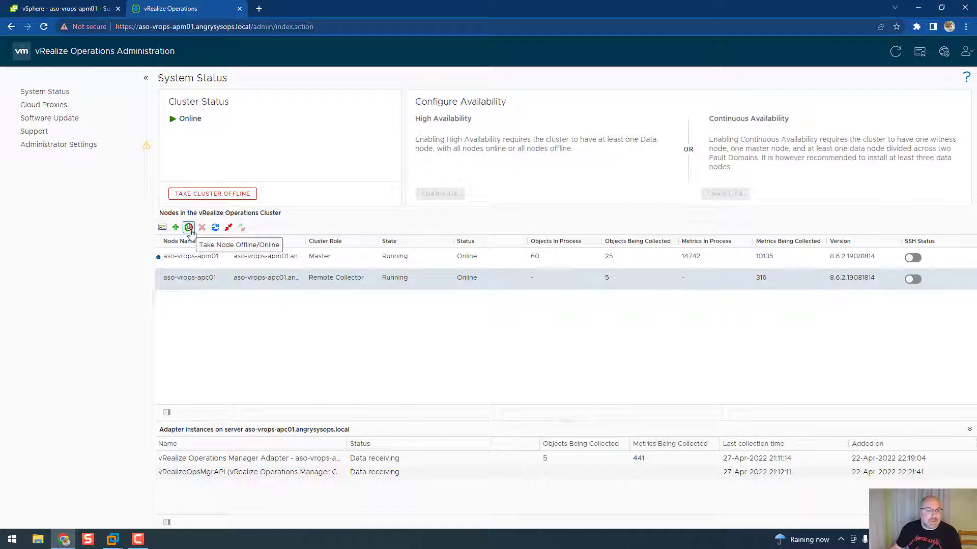
Step: Take node aso-vrops-apc01 offline with reason 'decomm' via the Take Node Offline wizard
click(189, 227)
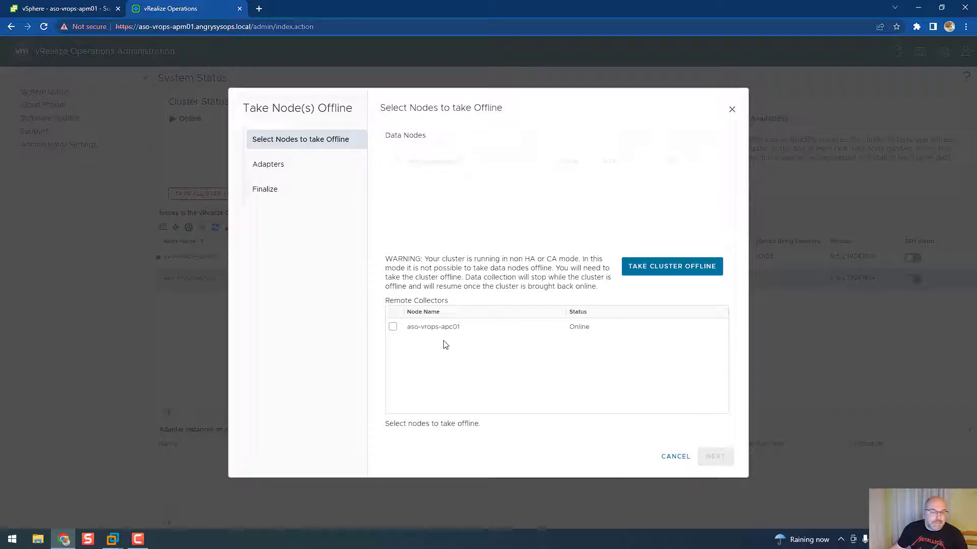
mouse_move(560, 264)
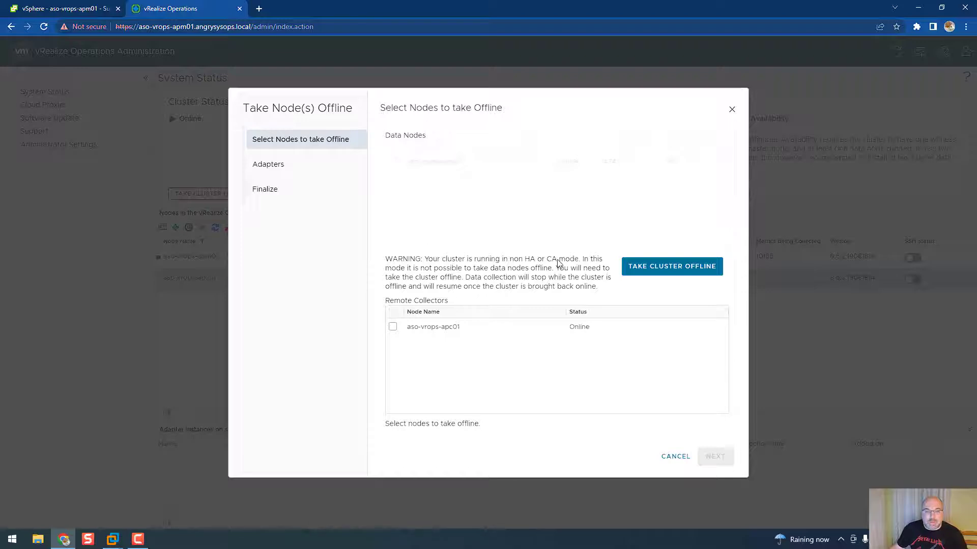
mouse_move(497, 197)
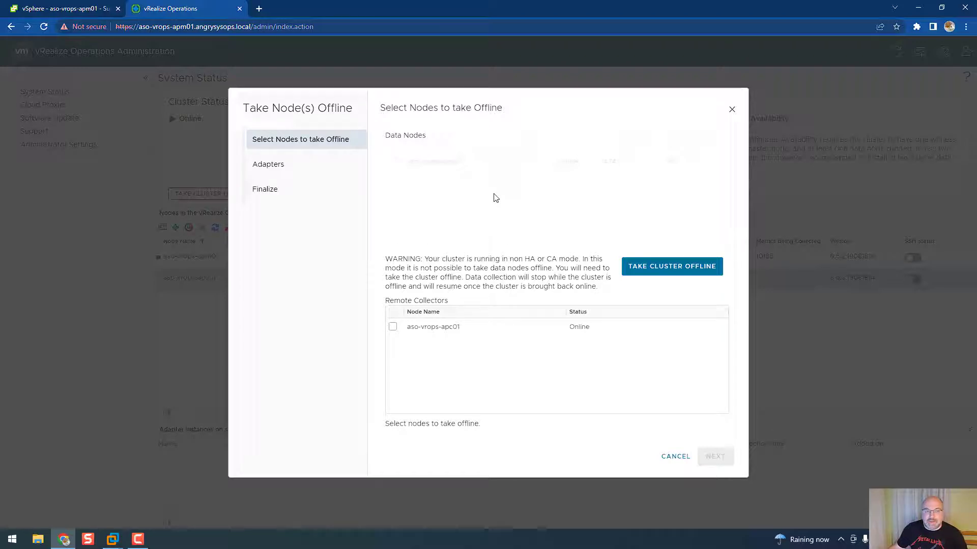
mouse_move(419, 181)
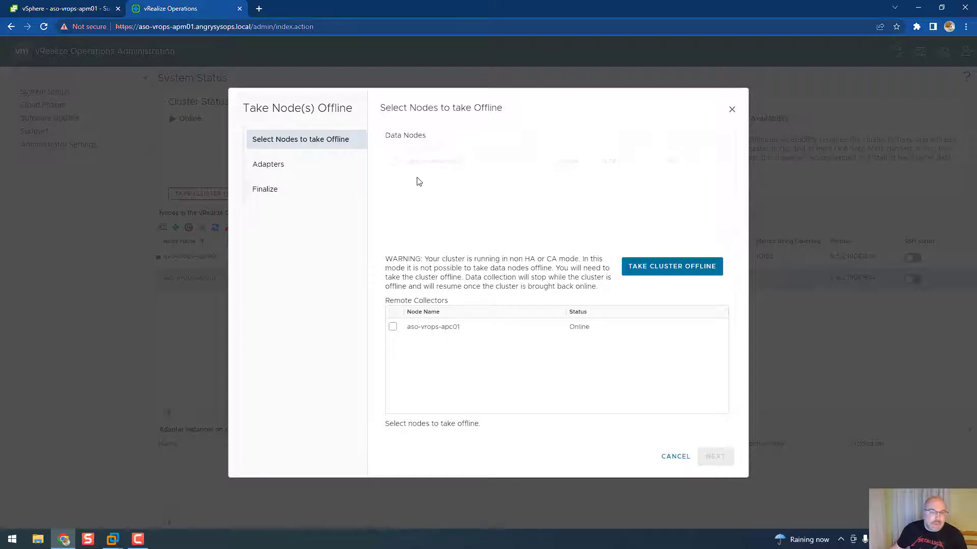
mouse_move(427, 177)
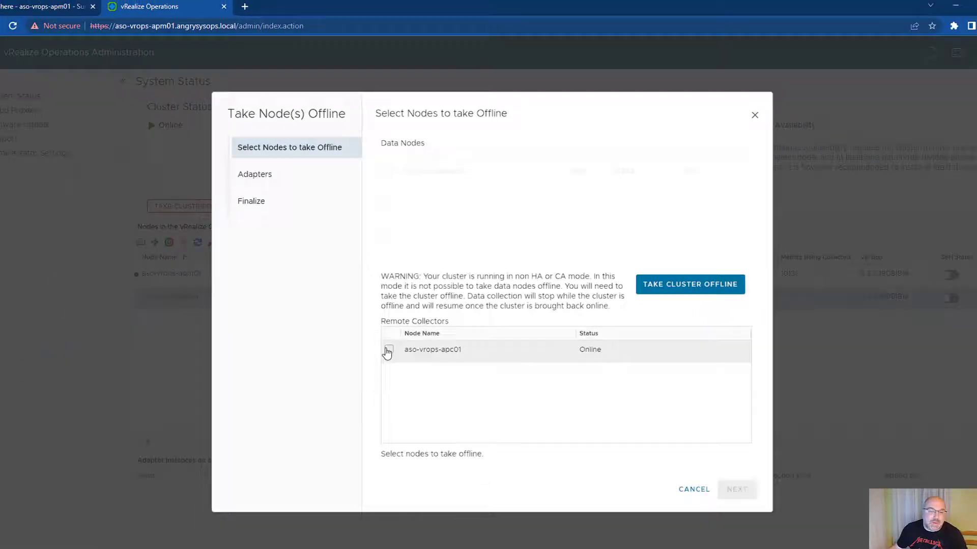
click(386, 350)
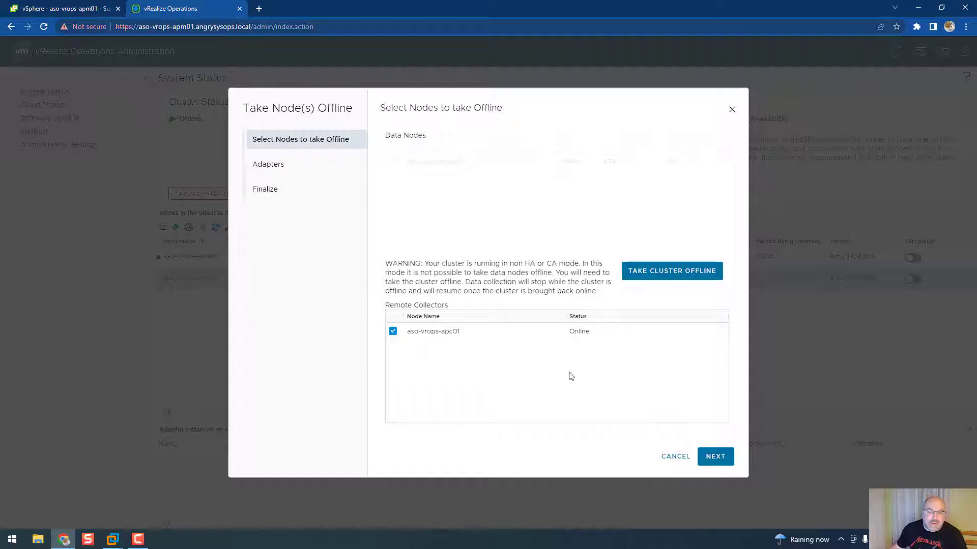
click(716, 456)
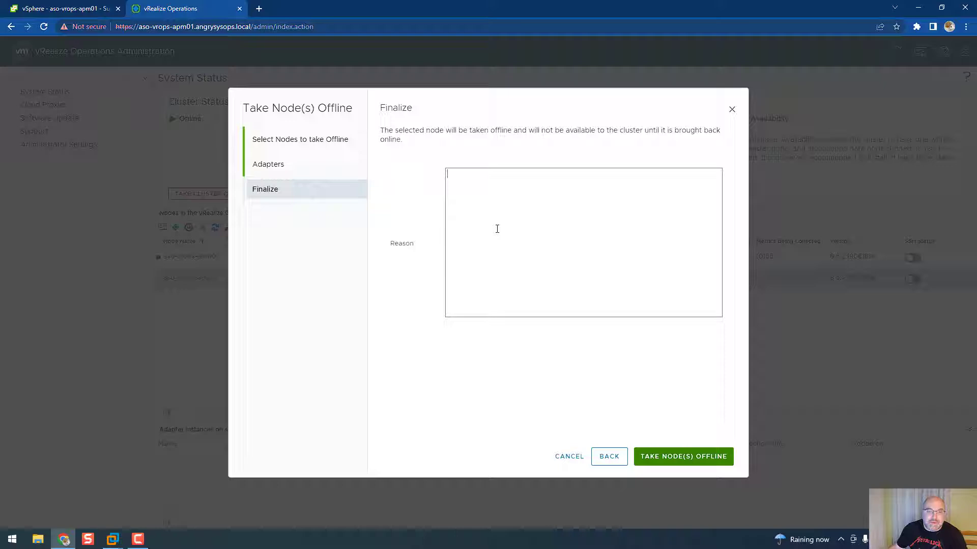
text(decomm)
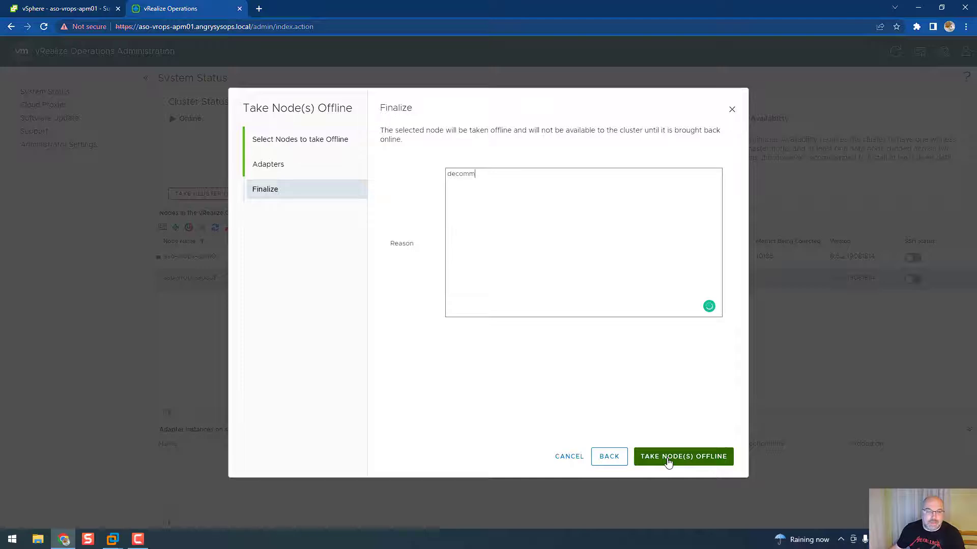
click(684, 457)
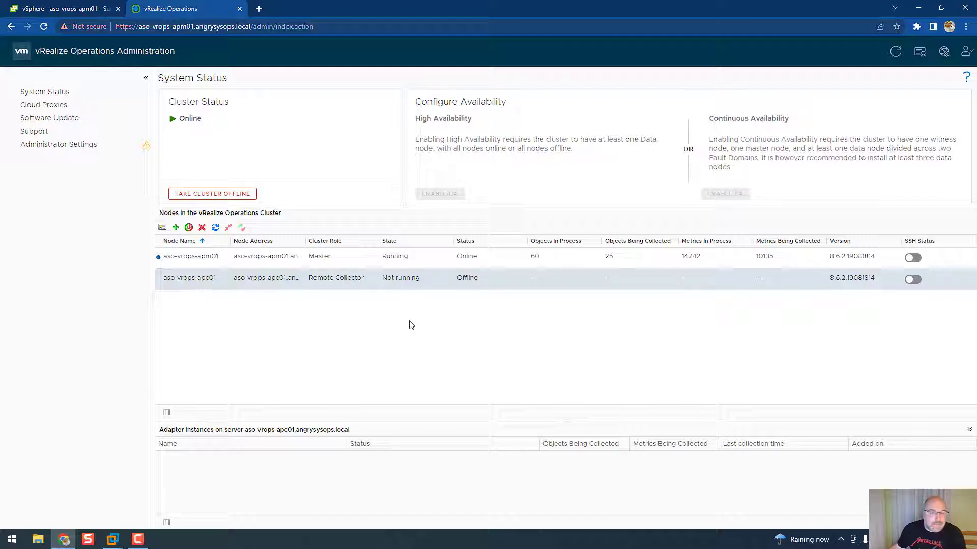
mouse_move(385, 277)
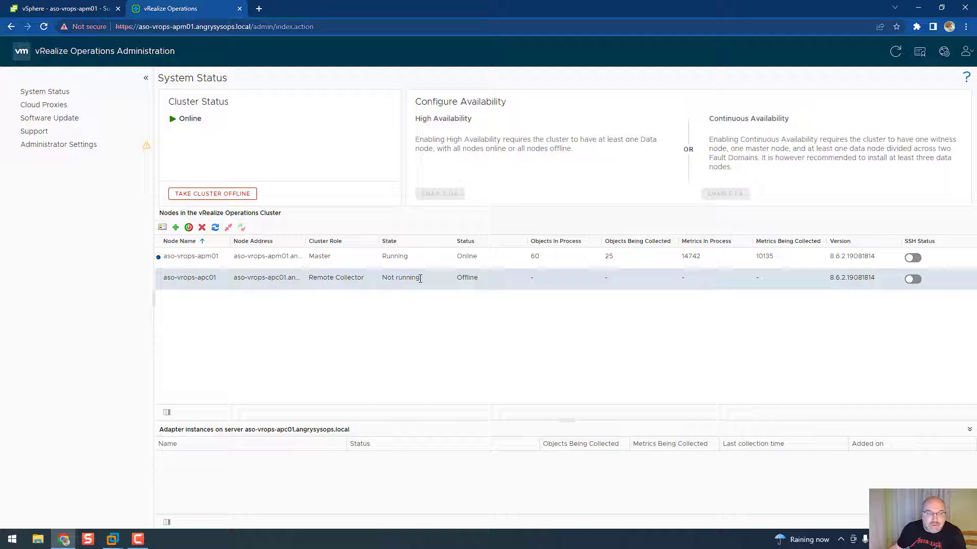
mouse_move(518, 326)
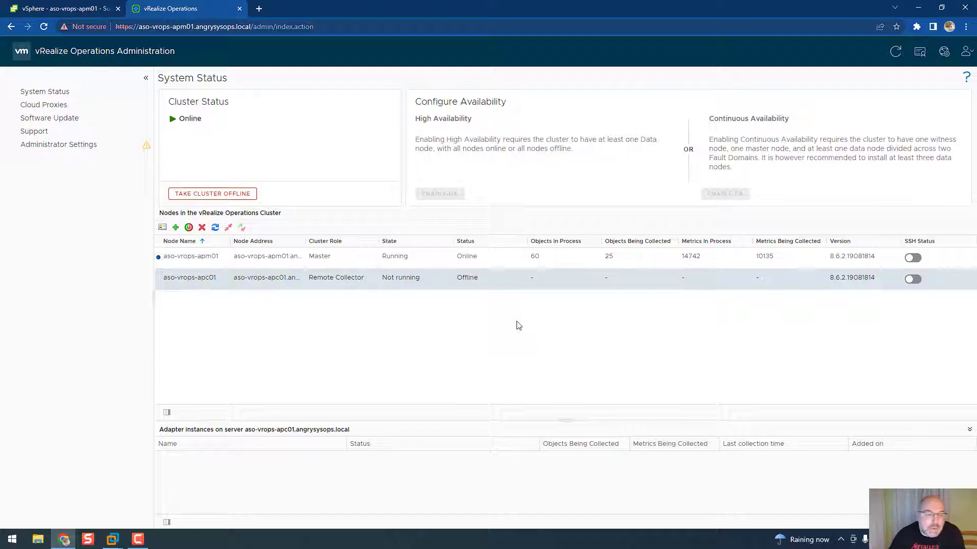
mouse_move(449, 293)
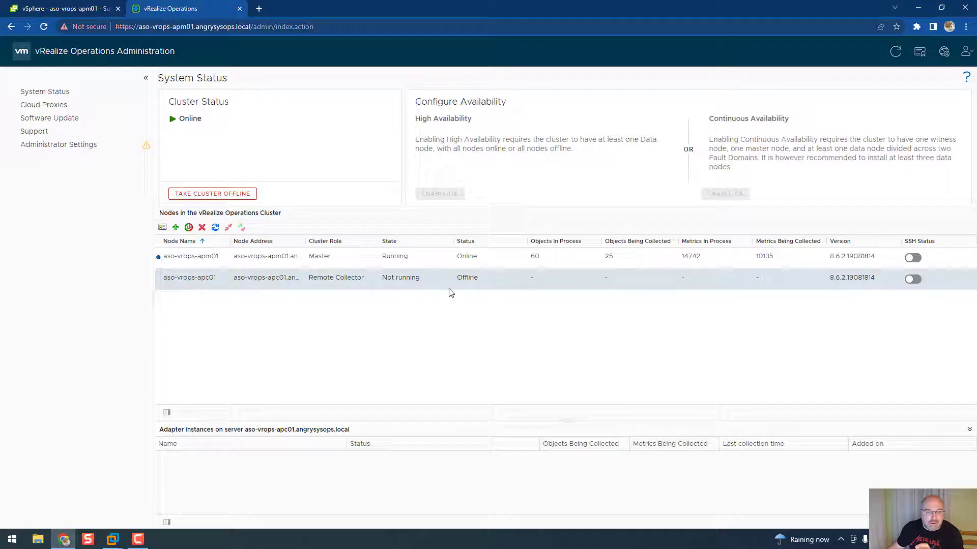
mouse_move(338, 223)
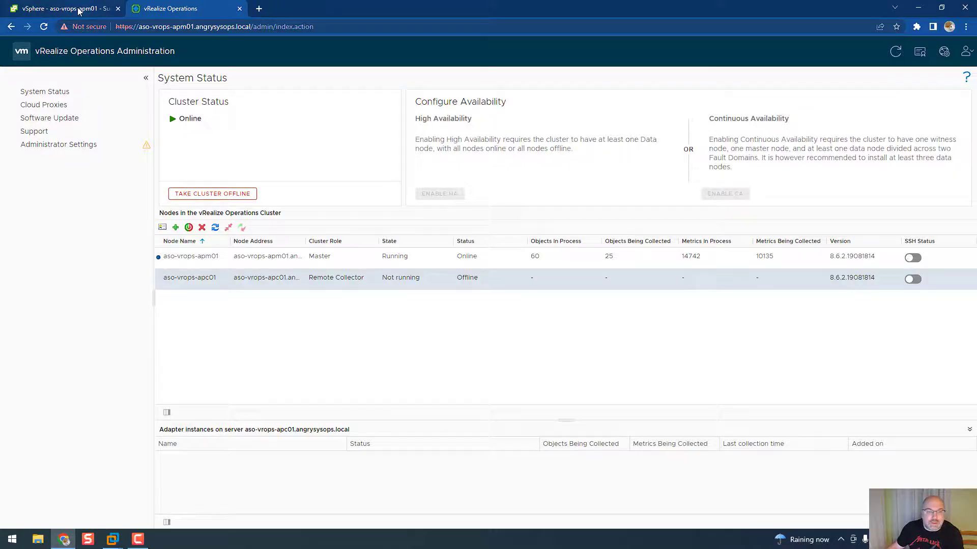
Step: Check the aso-vrops-apc01 virtual machine's summary in the vSphere Client
click(56, 8)
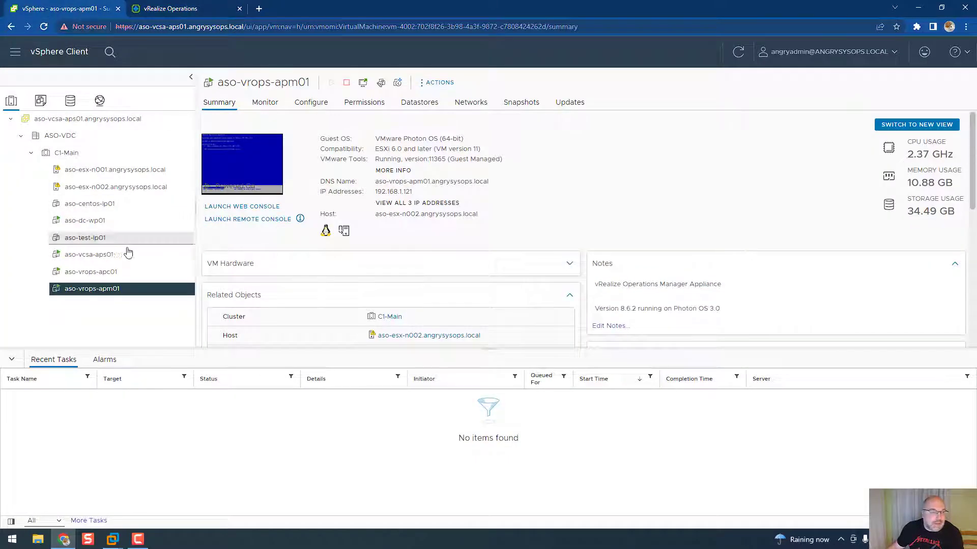
click(90, 272)
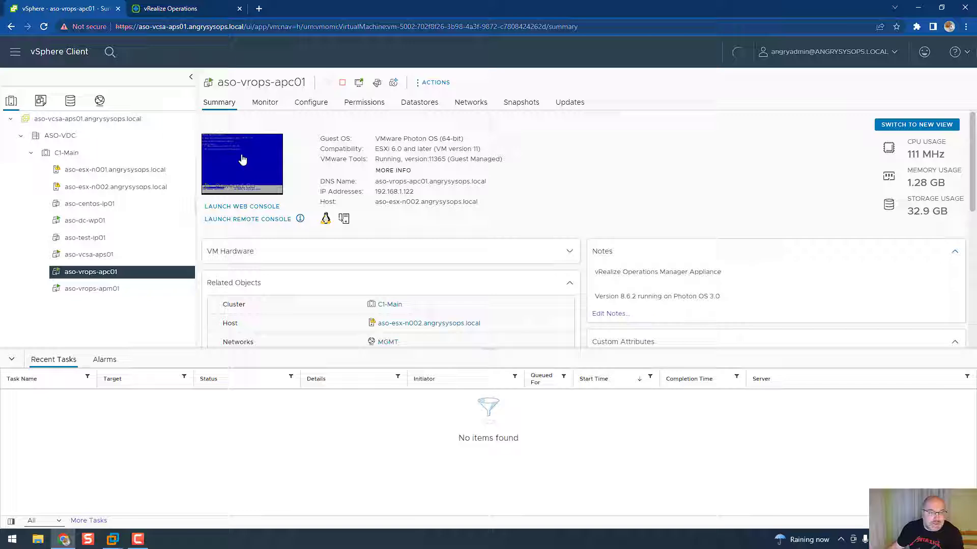
click(243, 205)
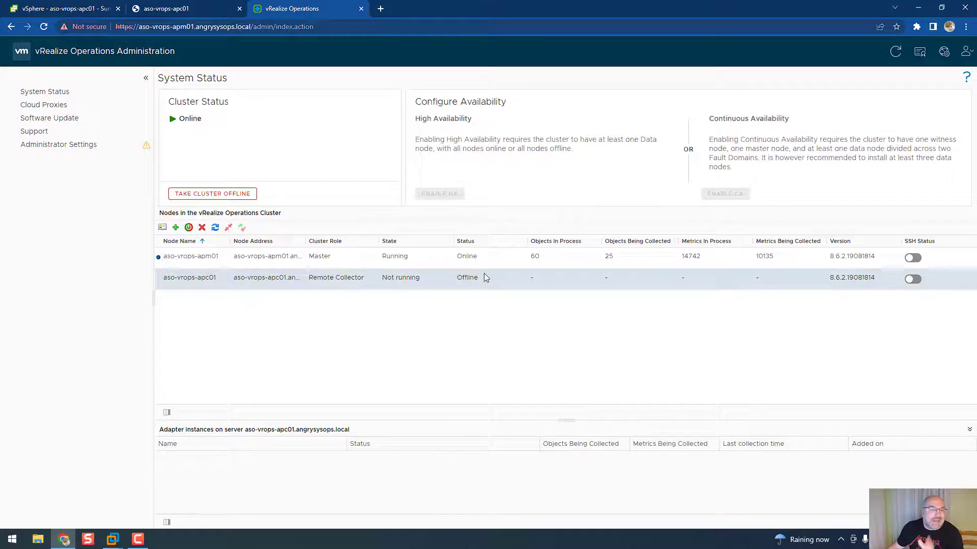
Step: Select offline node aso-vrops-apc01 and start its removal from the cluster
click(191, 257)
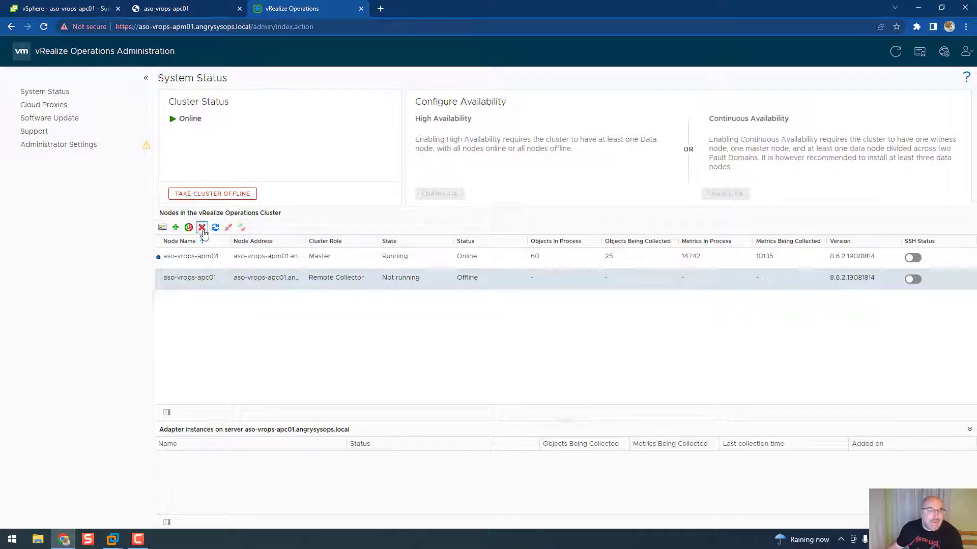
click(202, 227)
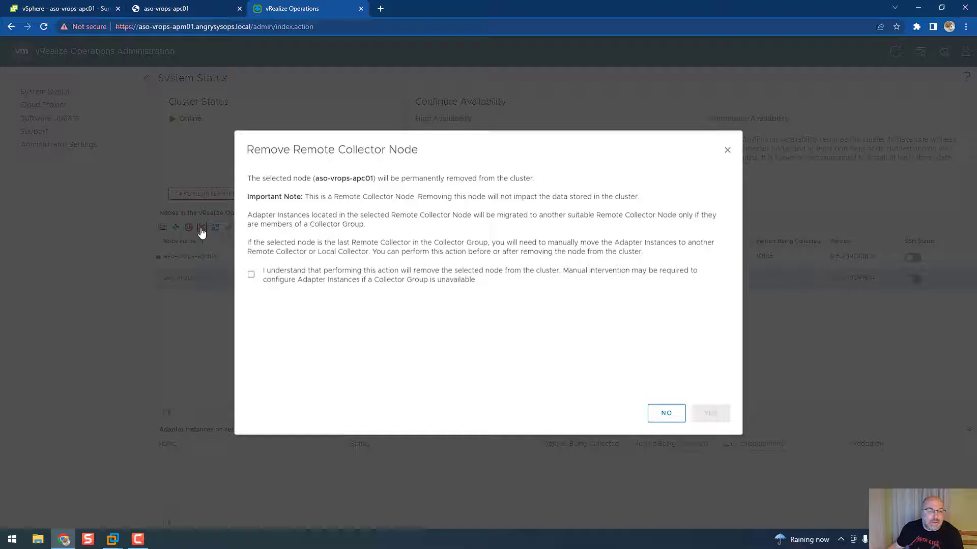
mouse_move(356, 225)
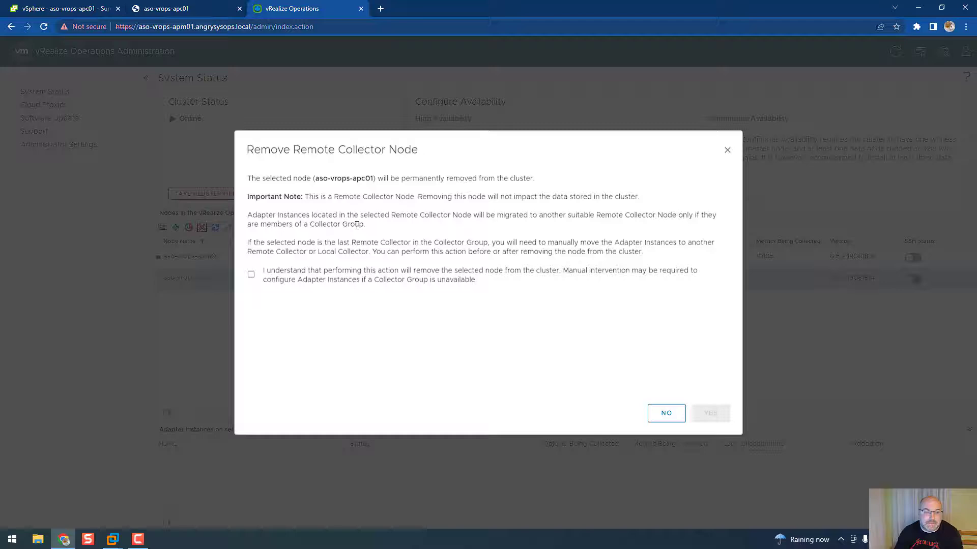
Step: Acknowledge the warning and confirm removing aso-vrops-apc01 from the cluster
click(250, 275)
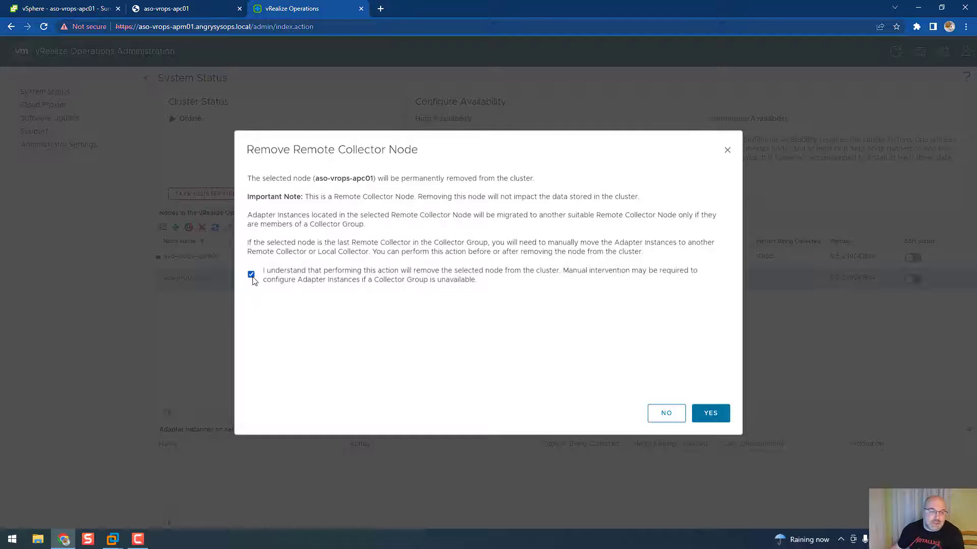
click(710, 413)
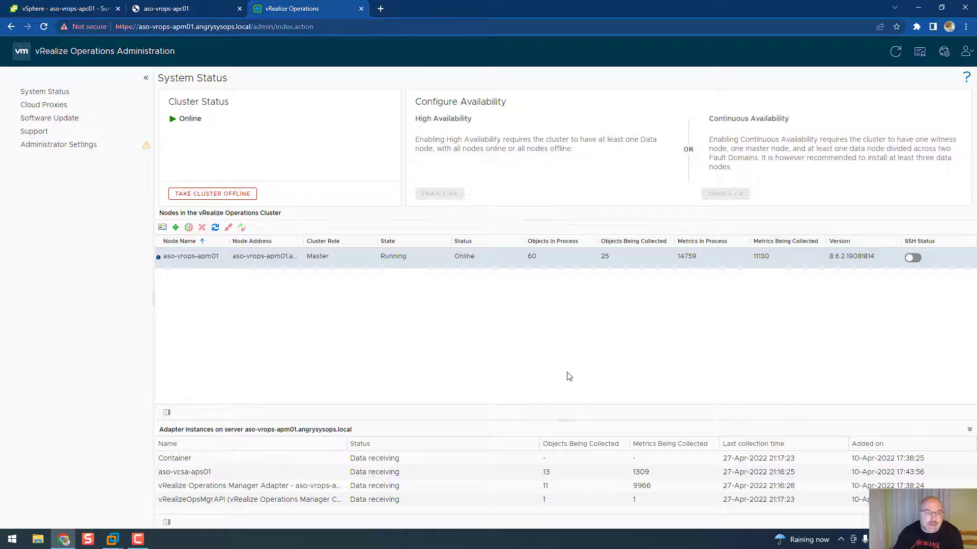
mouse_move(508, 306)
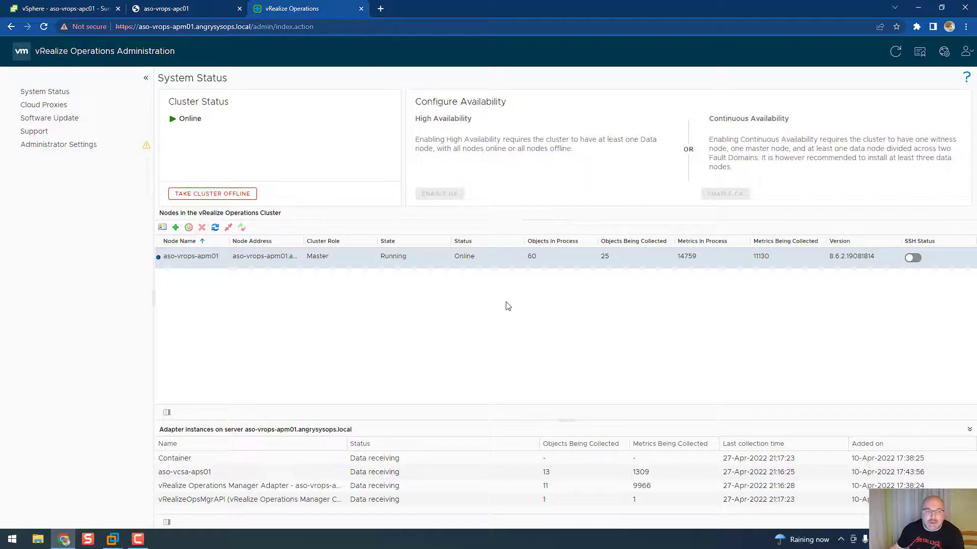
mouse_move(316, 297)
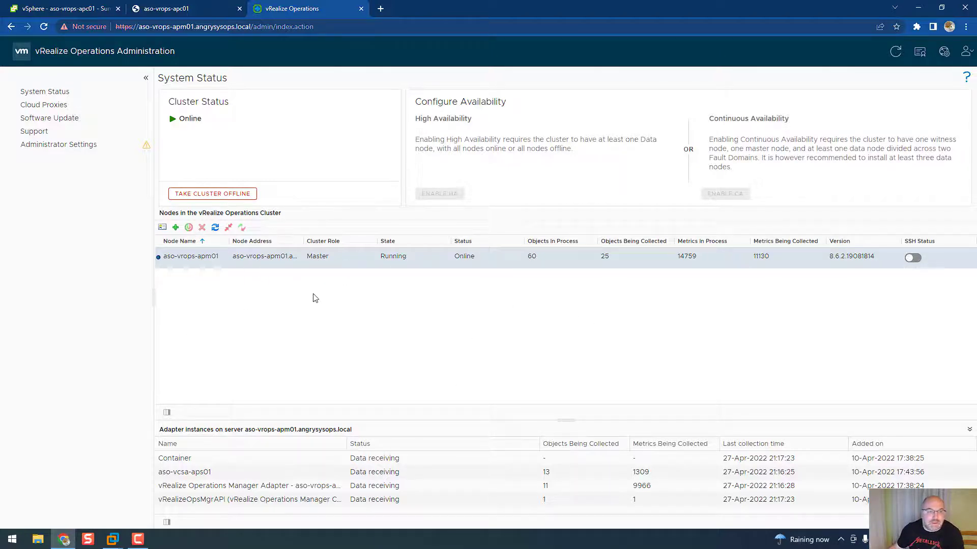
mouse_move(230, 132)
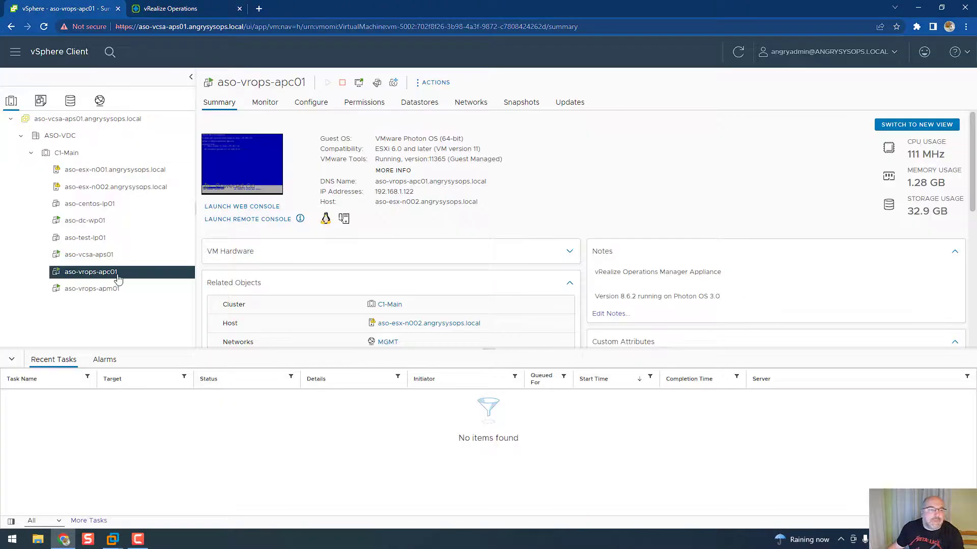
Step: Shut down the guest OS of the aso-vrops-apc01 virtual machine
click(88, 254)
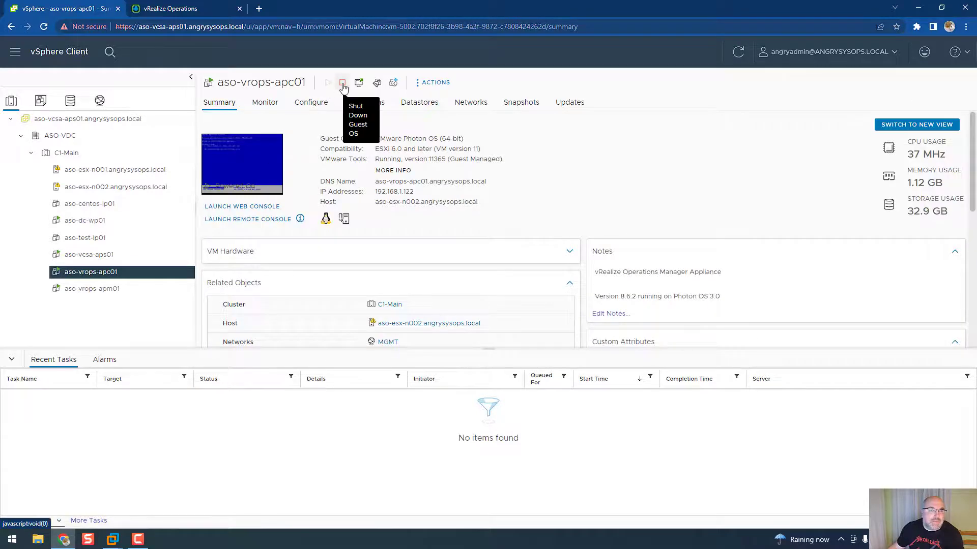
click(342, 82)
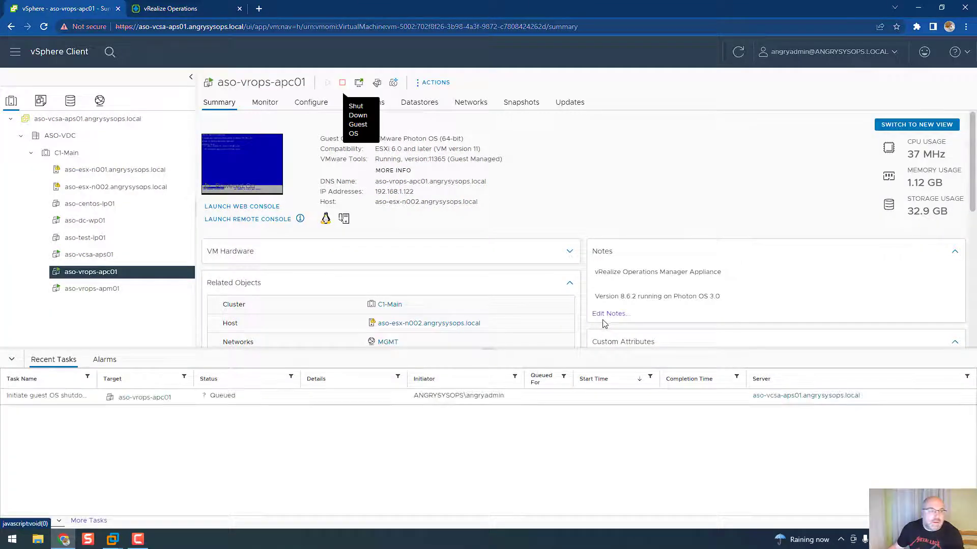
mouse_move(225, 270)
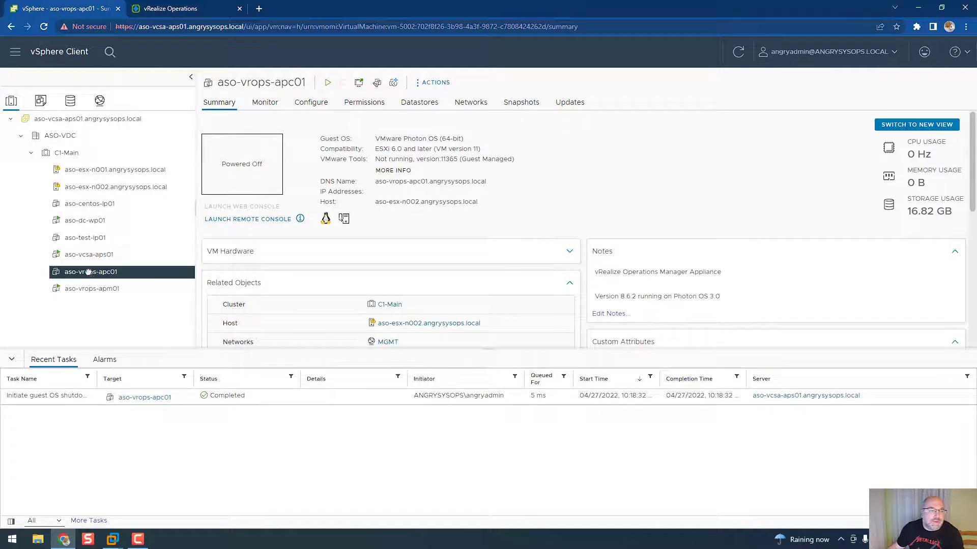
Step: Delete the aso-vrops-apc01 virtual machine and its disks, confirming the deletion
right_click(90, 272)
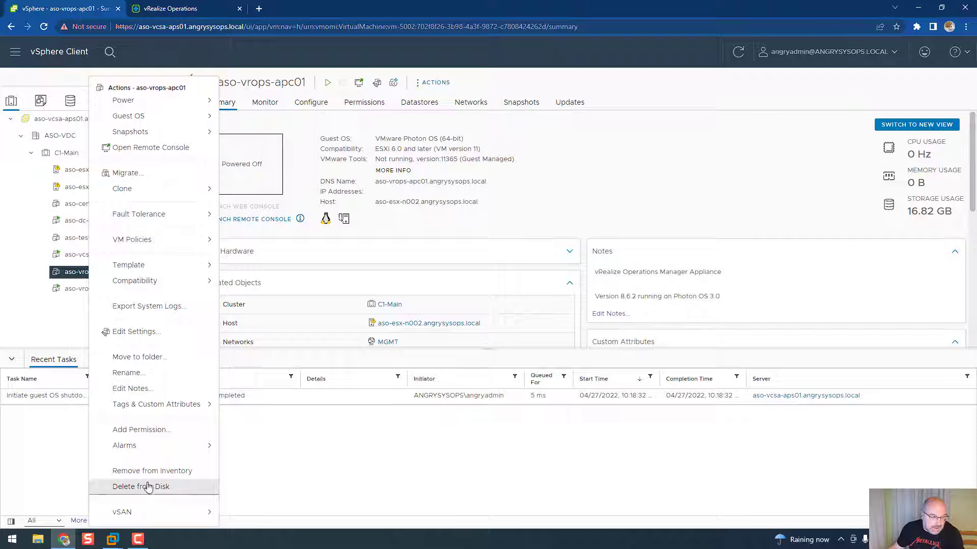
mouse_move(174, 479)
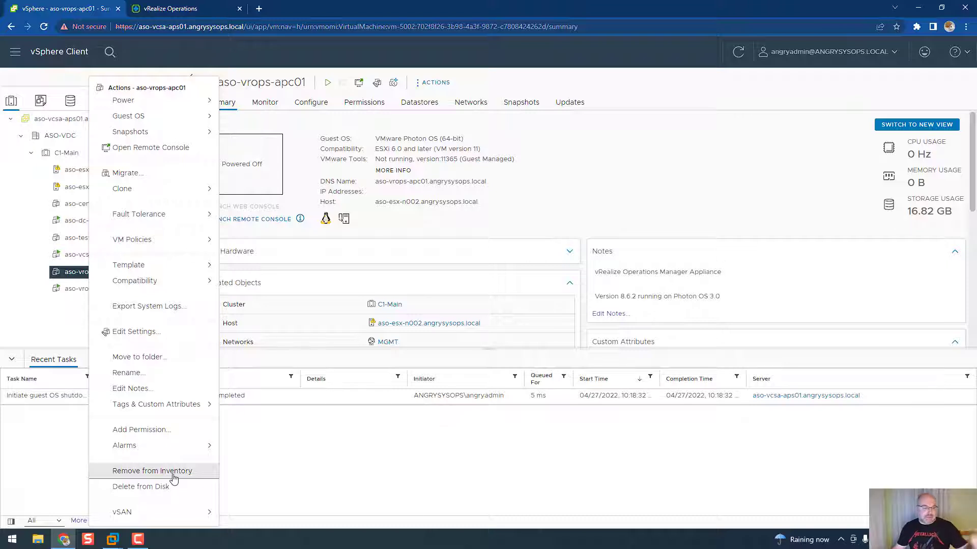
mouse_move(148, 495)
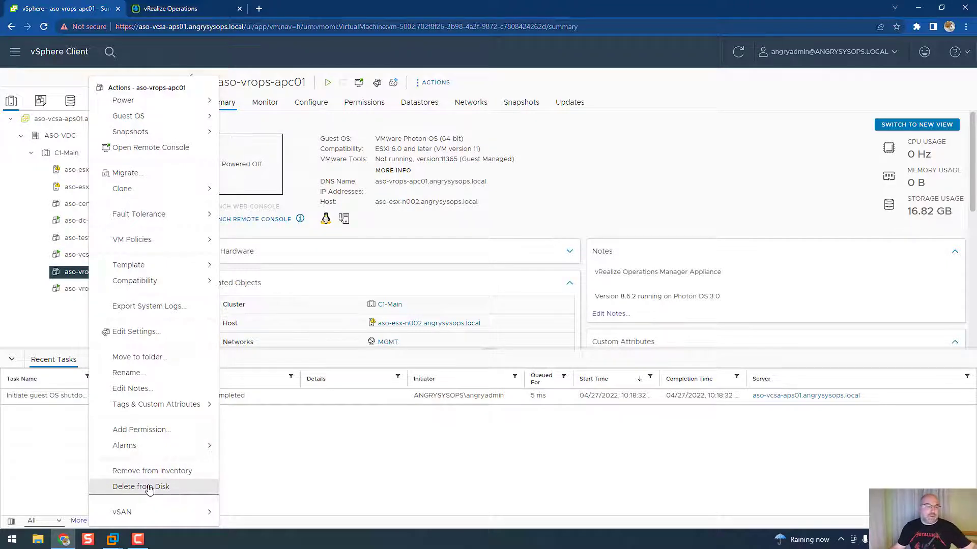
click(141, 486)
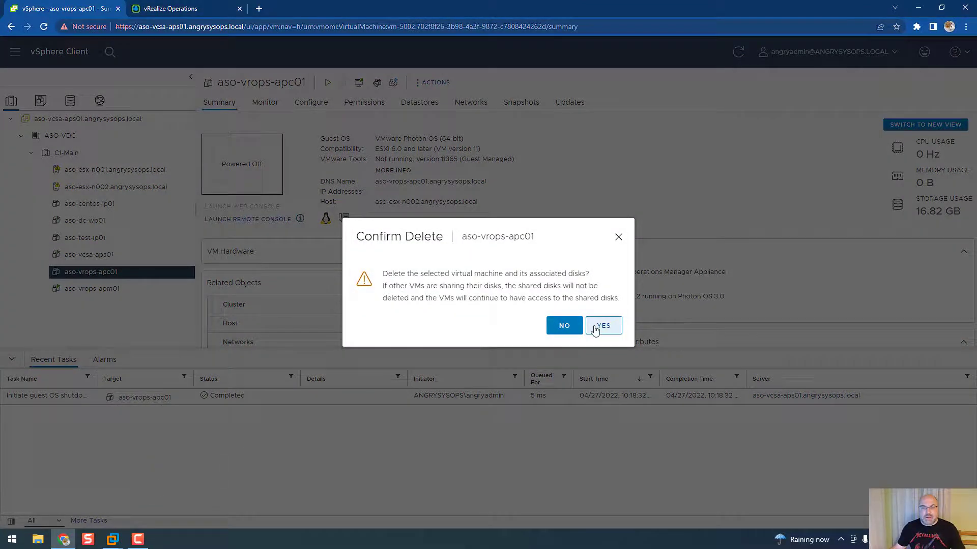
click(604, 325)
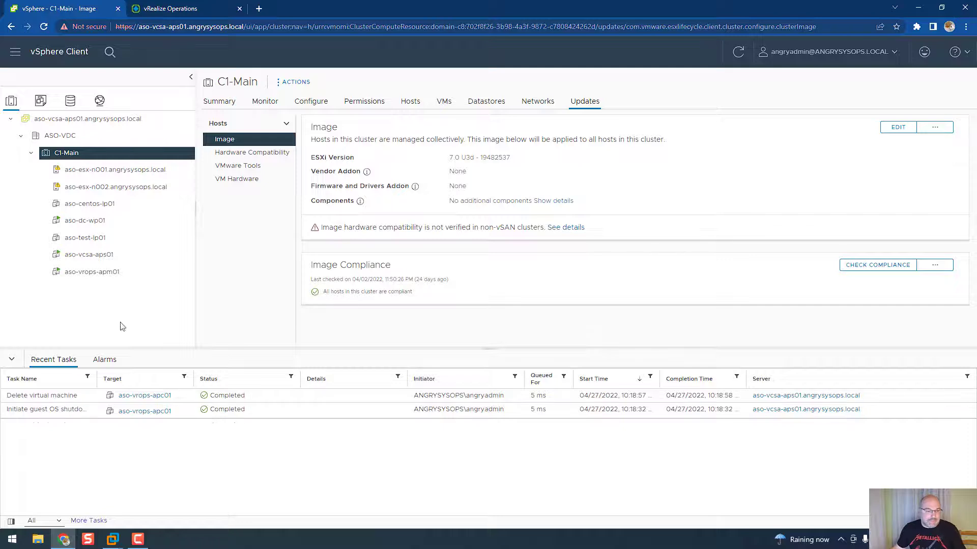
mouse_move(206, 436)
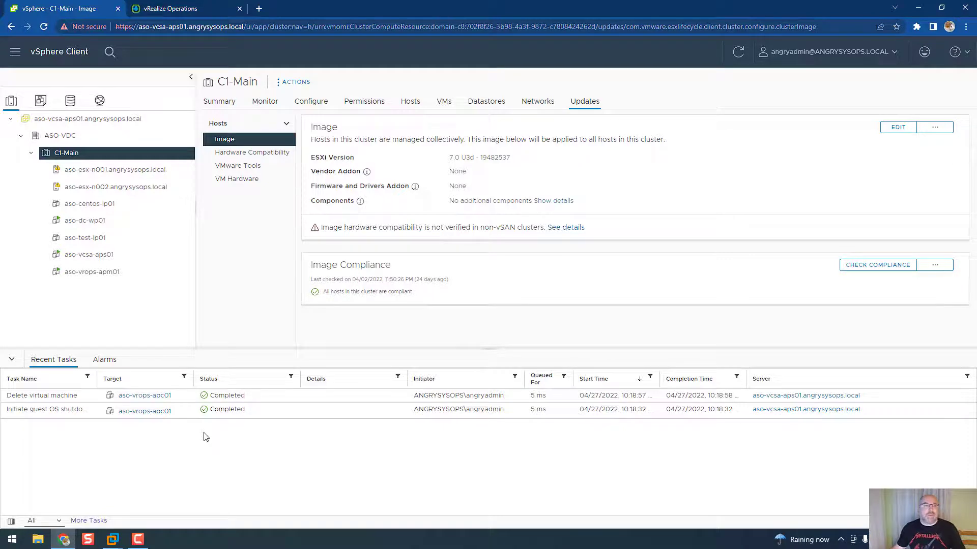
click(175, 8)
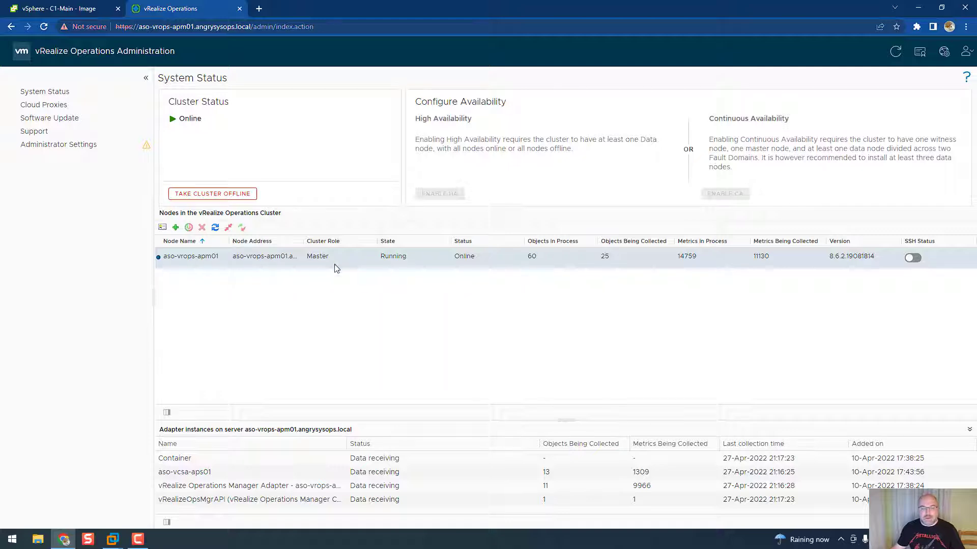
mouse_move(373, 281)
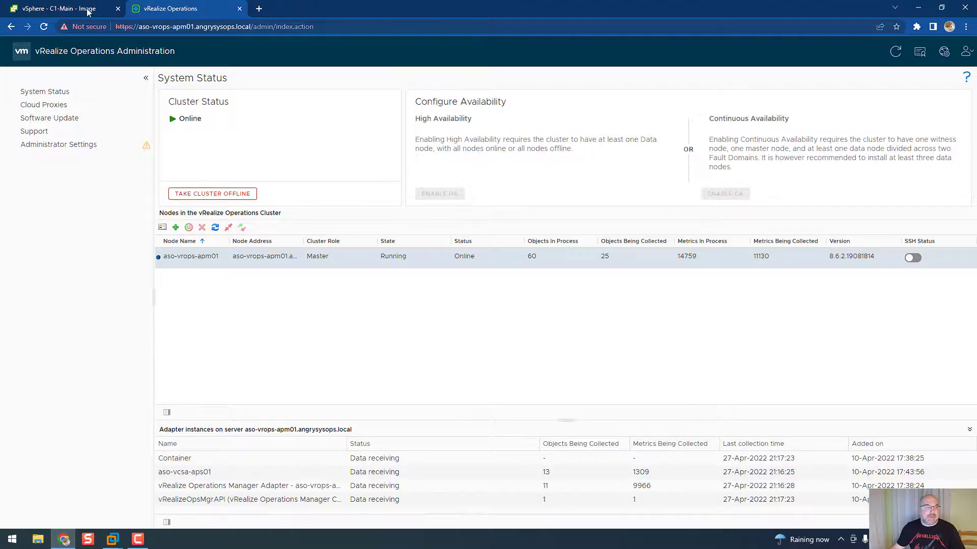
click(56, 8)
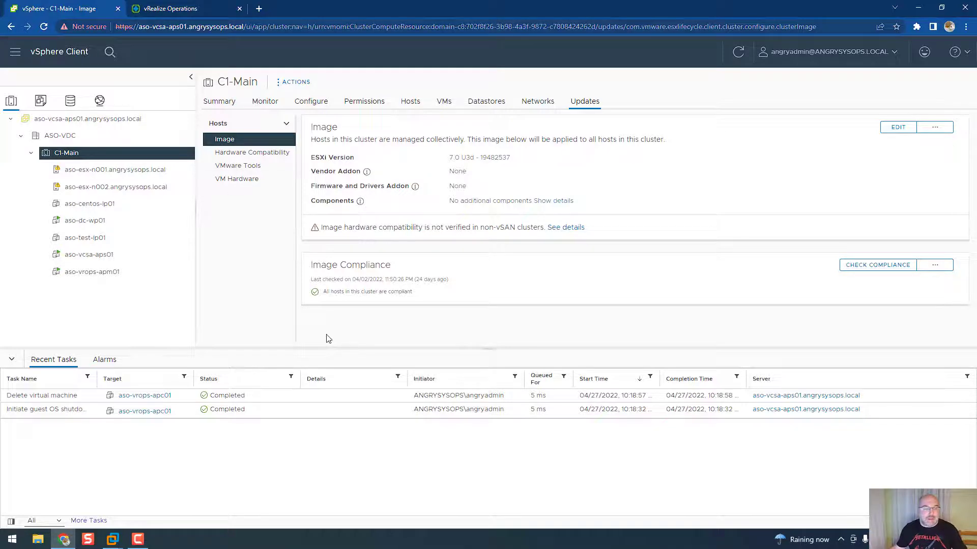